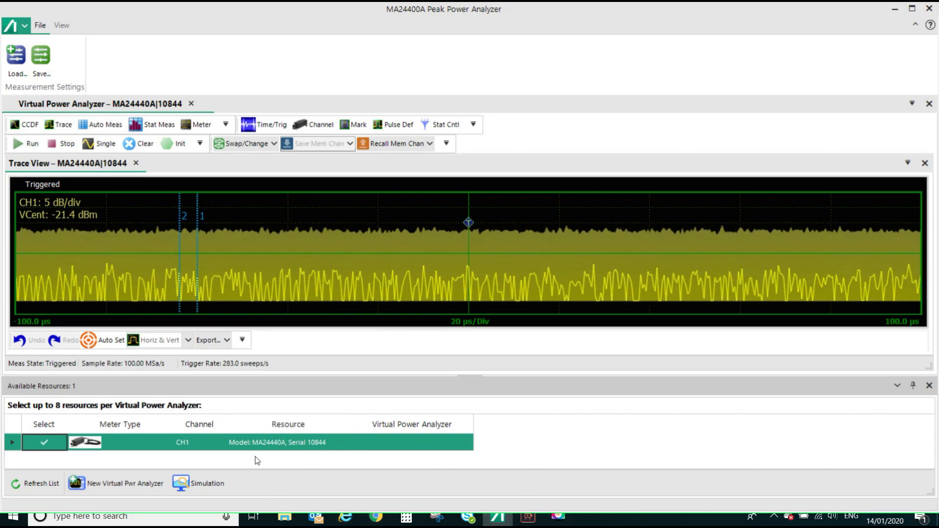
{"action": "mouse_move", "coordinate": [266, 456]}
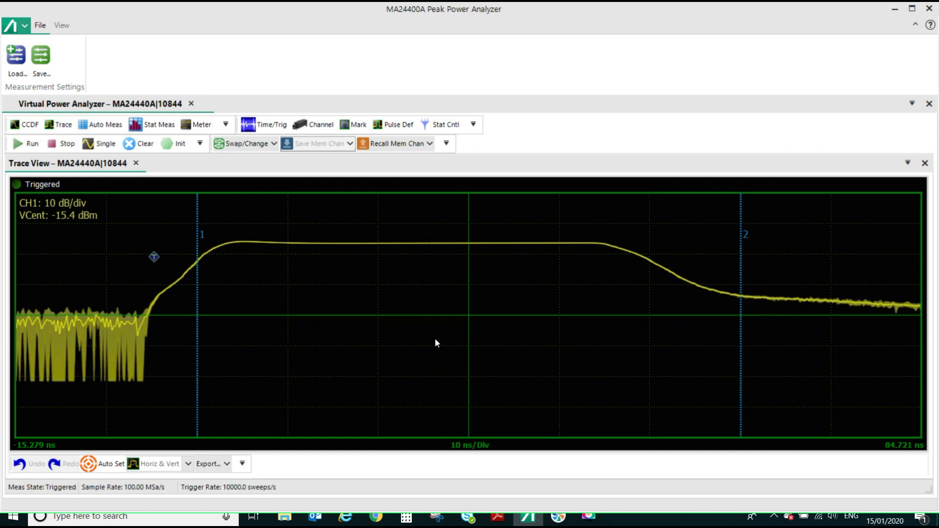
Close the Available Resources panel so the single pulse at 10 ns/div fills the Trace View
{"action": "left_click", "coordinate": [105, 125]}
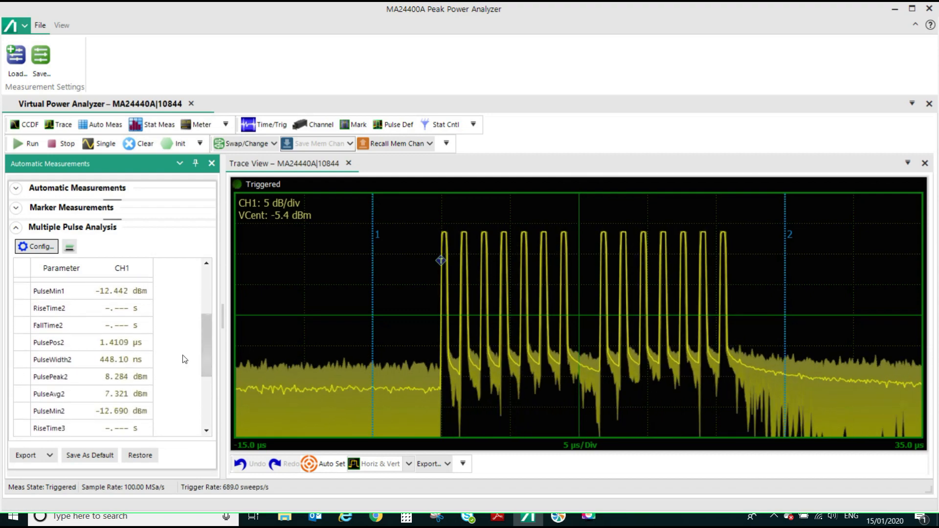
{"action": "mouse_move", "coordinate": [96, 359]}
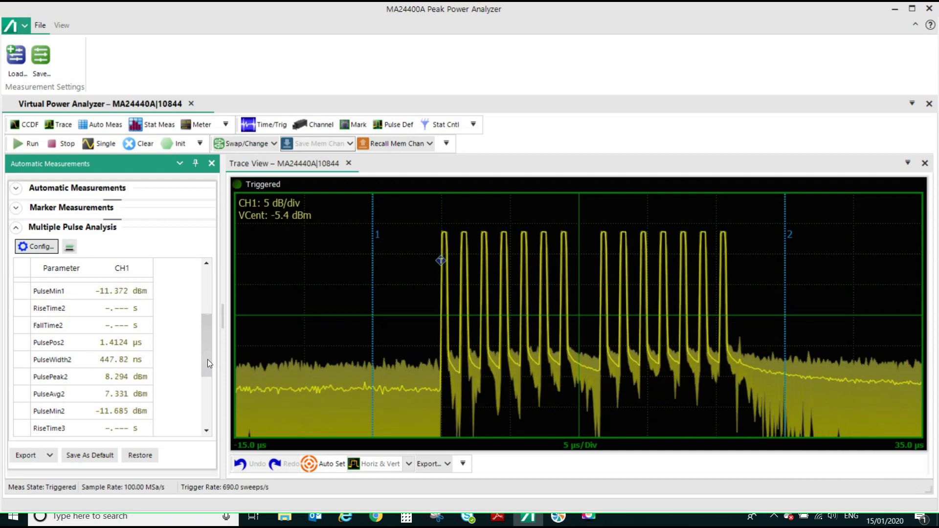
Scroll the Multiple Pulse Analysis table to show each pulse's position, width, peak and average
{"action": "scroll", "scroll_direction": "down", "scroll_amount": 3}
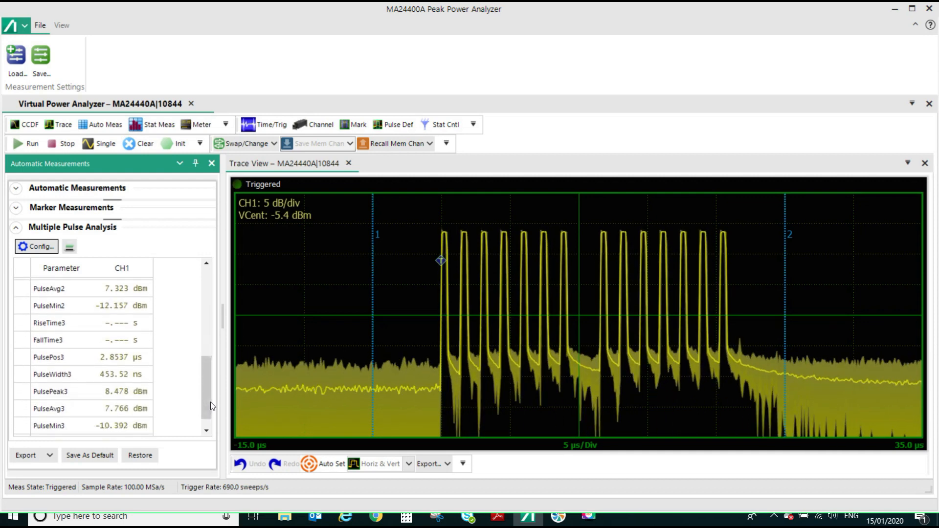